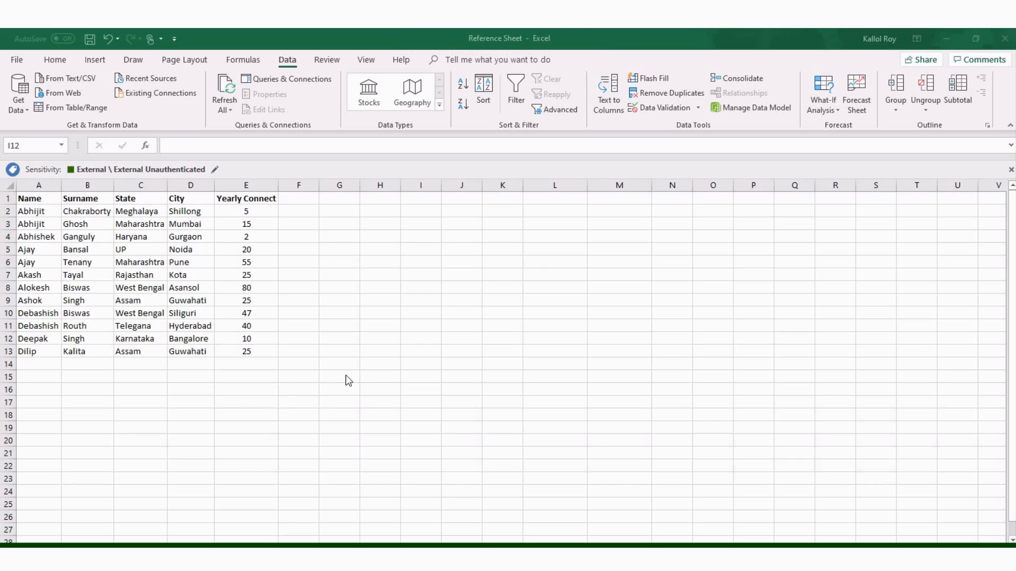
pyautogui.moveTo(31, 193)
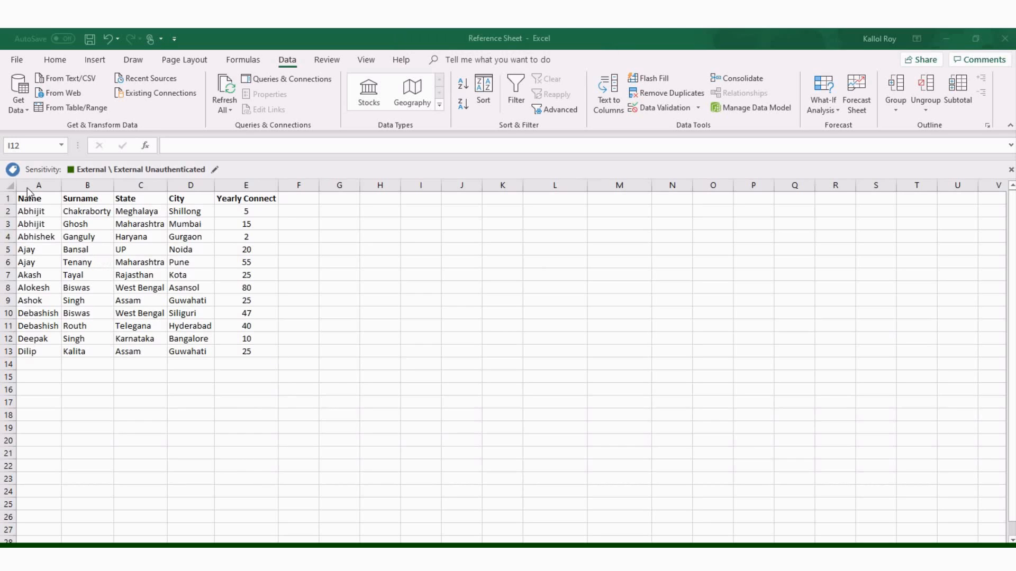
# Step: Copy the A1:E1 headers into H1 and Guwahati from D13 into K2
pyautogui.click(421, 338)
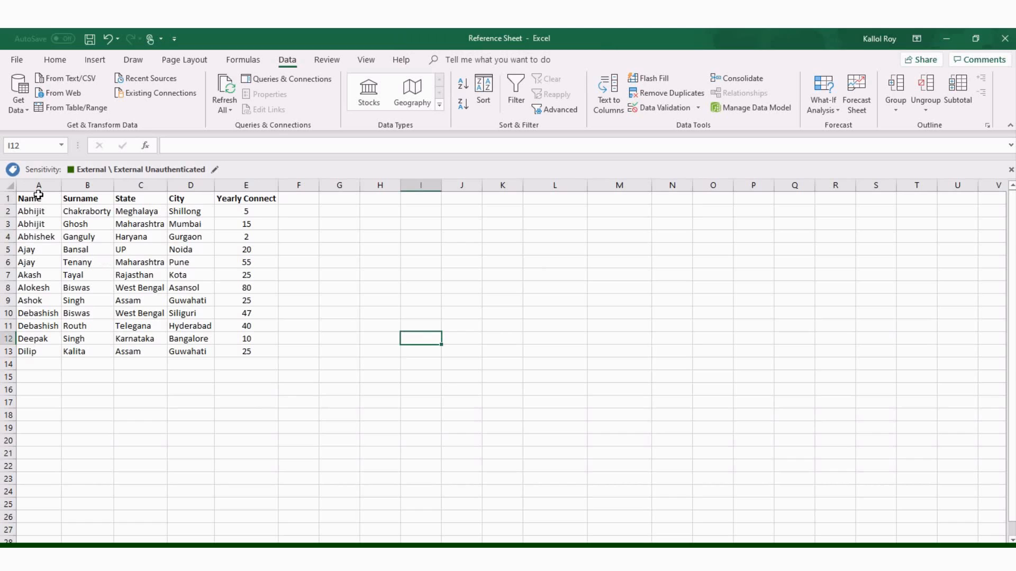
pyautogui.click(39, 199)
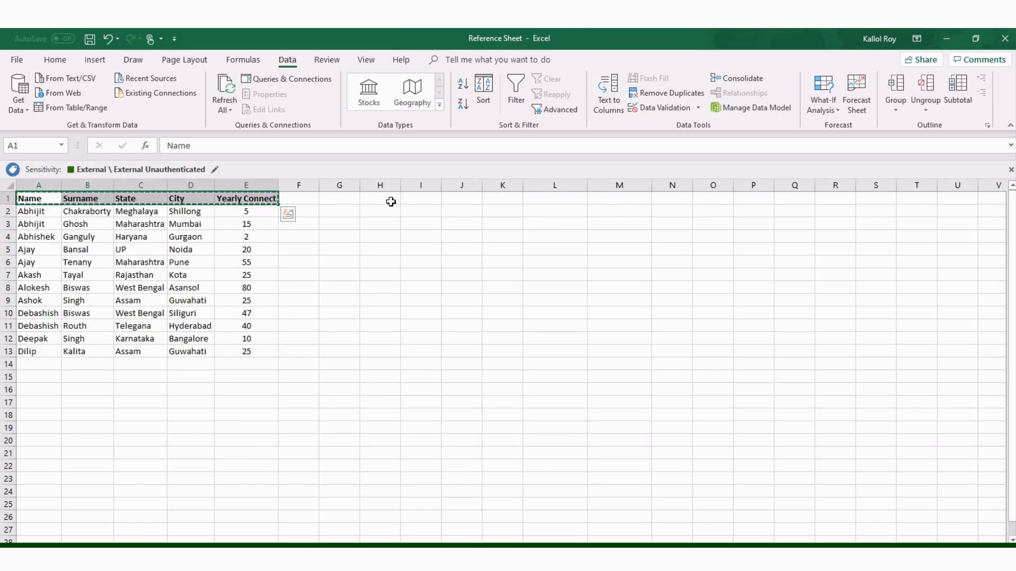
pyautogui.click(380, 199)
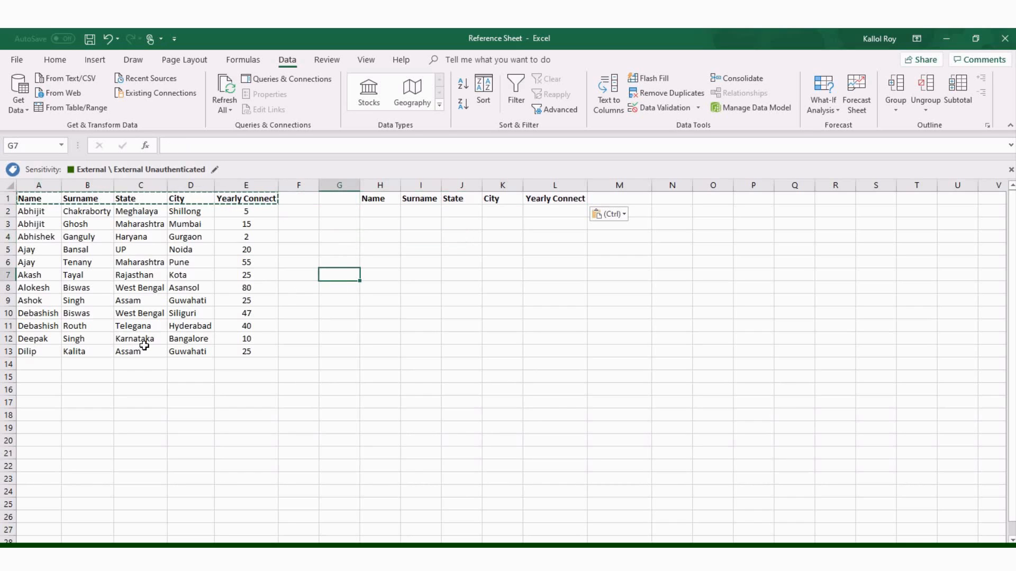
pyautogui.moveTo(204, 324)
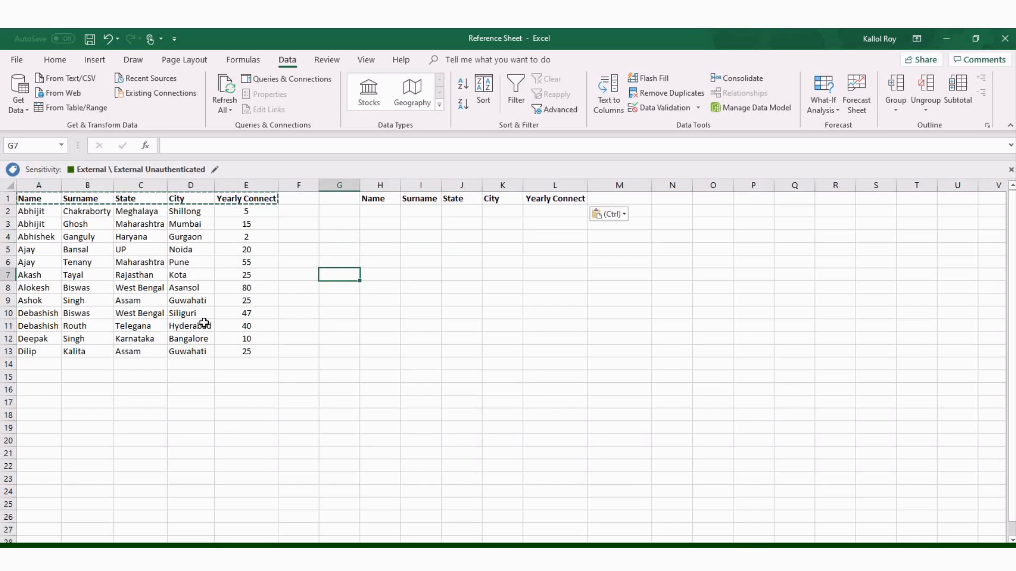
pyautogui.click(191, 352)
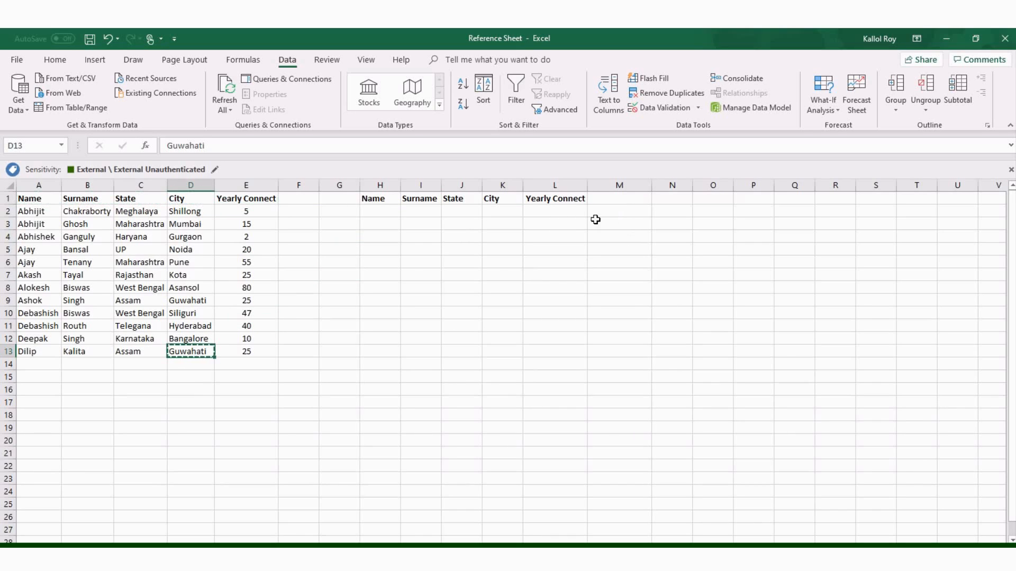
pyautogui.click(502, 211)
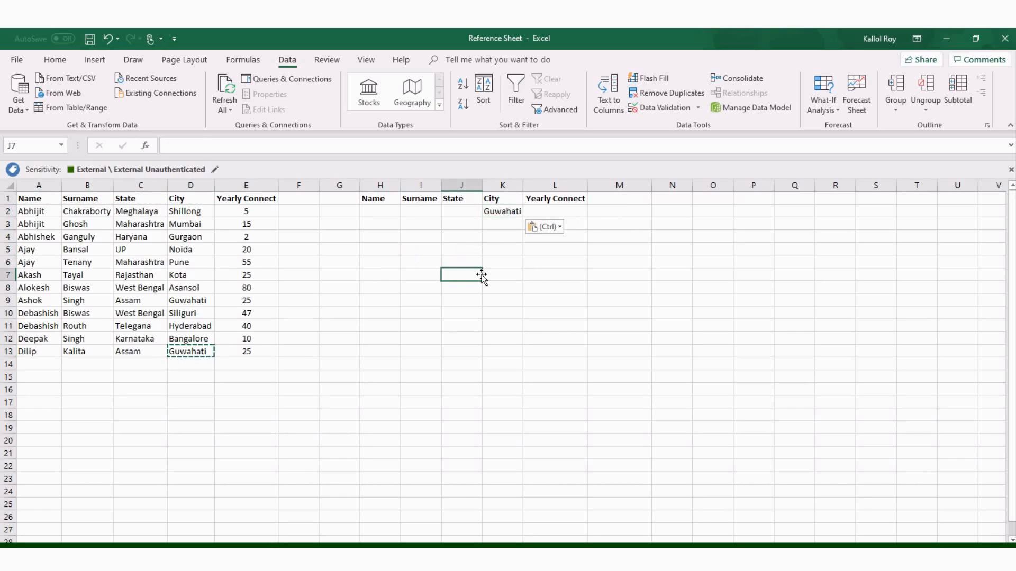
pyautogui.moveTo(330, 262)
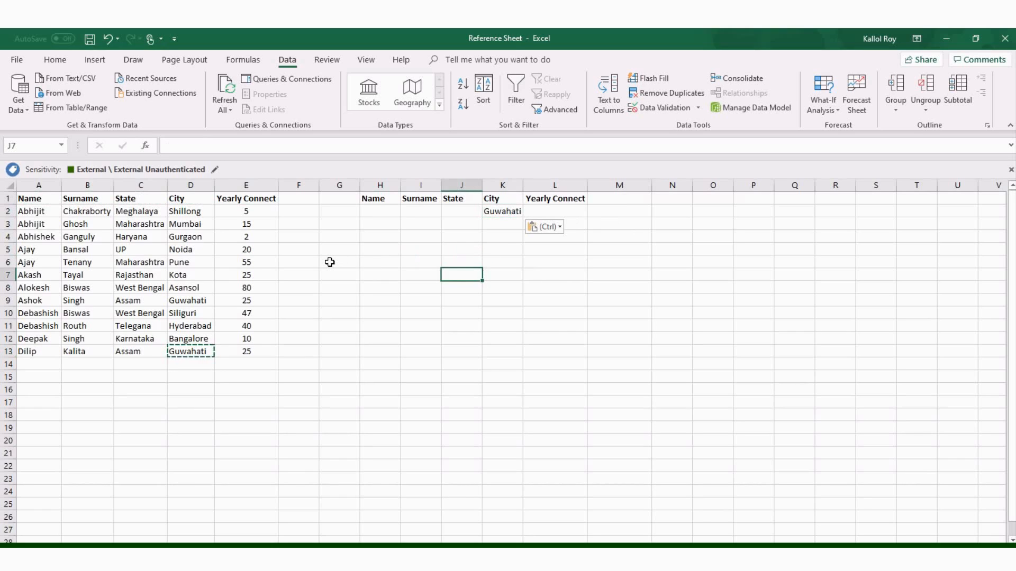
# Step: Open Advanced Filter from the Data tab's Sort & Filter group
pyautogui.click(338, 262)
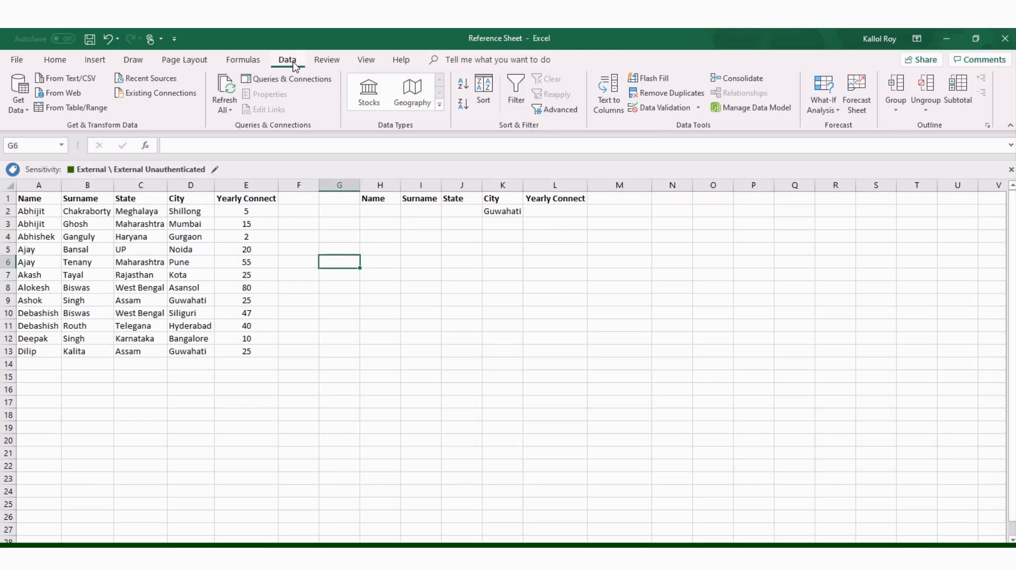
pyautogui.moveTo(556, 110)
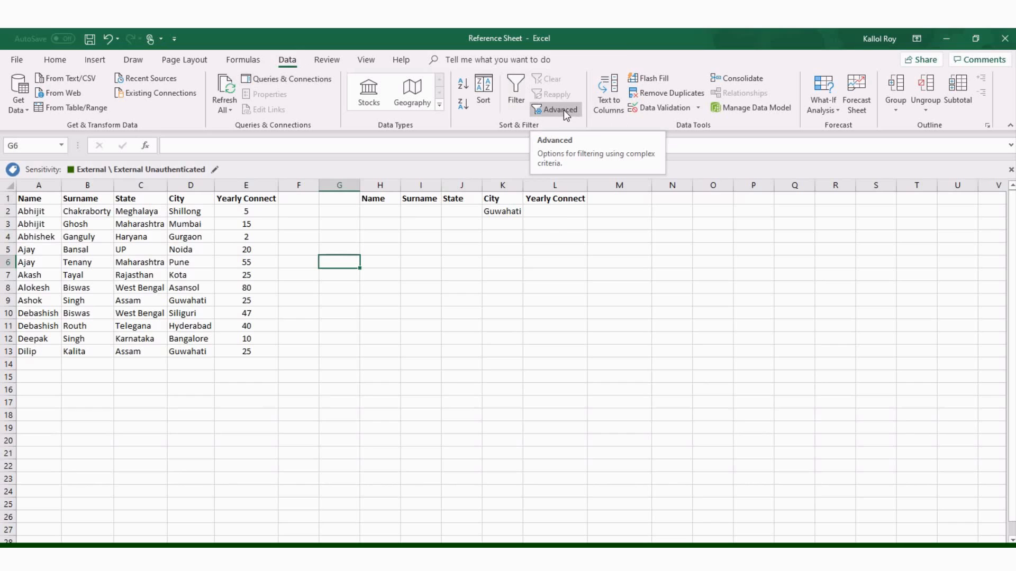
pyautogui.click(556, 110)
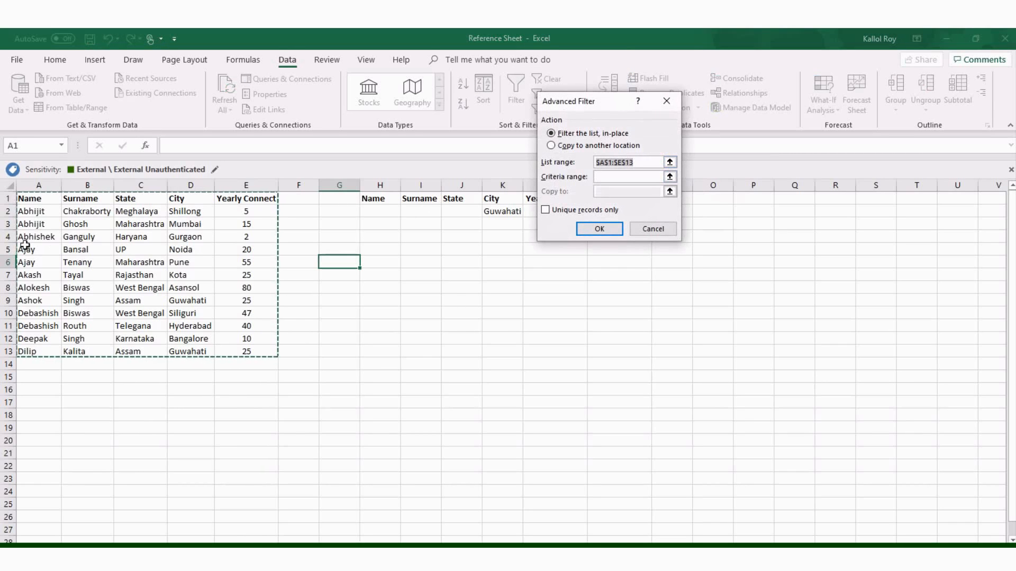
# Step: Set the list range to A1:E13 and the criteria range to H1:L2
pyautogui.click(669, 162)
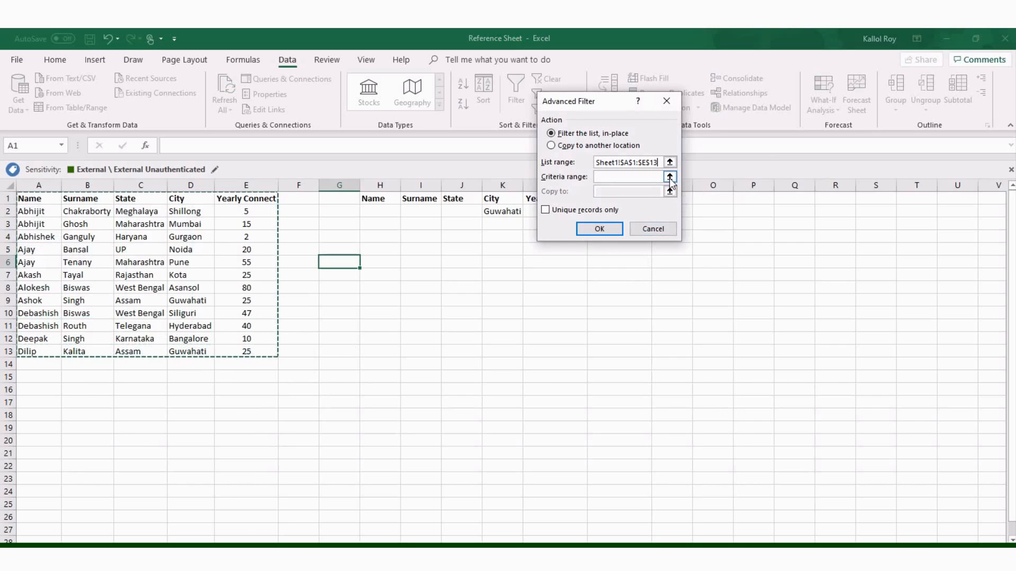
pyautogui.click(670, 177)
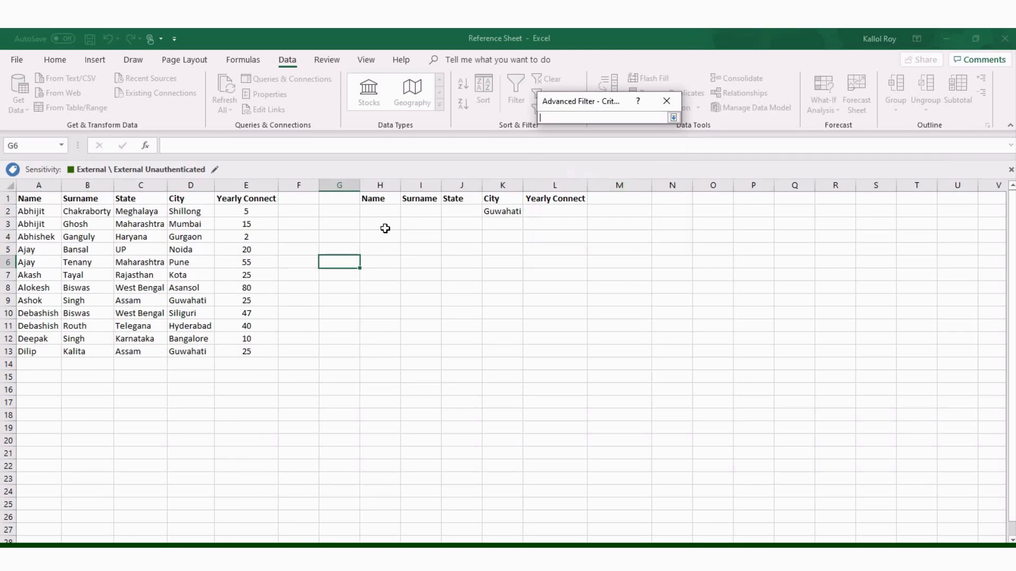
pyautogui.moveTo(372, 198); pyautogui.dragTo(512, 211)
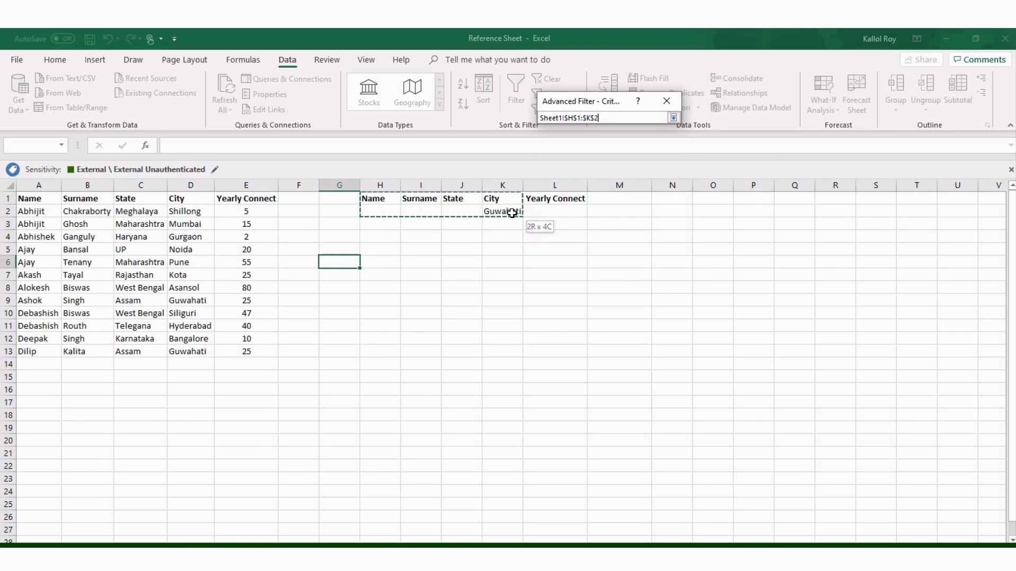
pyautogui.moveTo(511, 213); pyautogui.dragTo(543, 215)
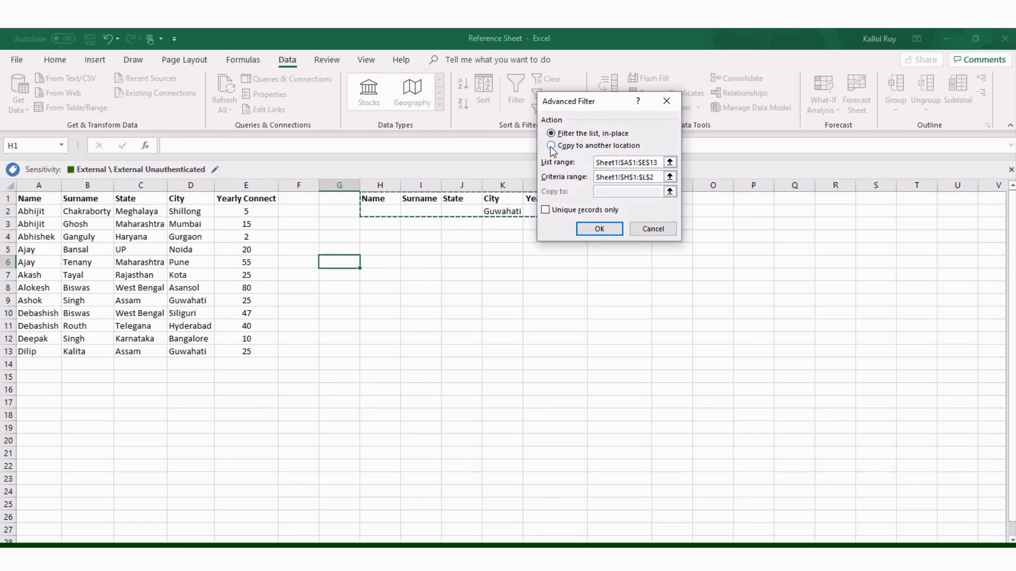
# Step: Copy the filter results to another location starting at H11 and confirm
pyautogui.click(552, 145)
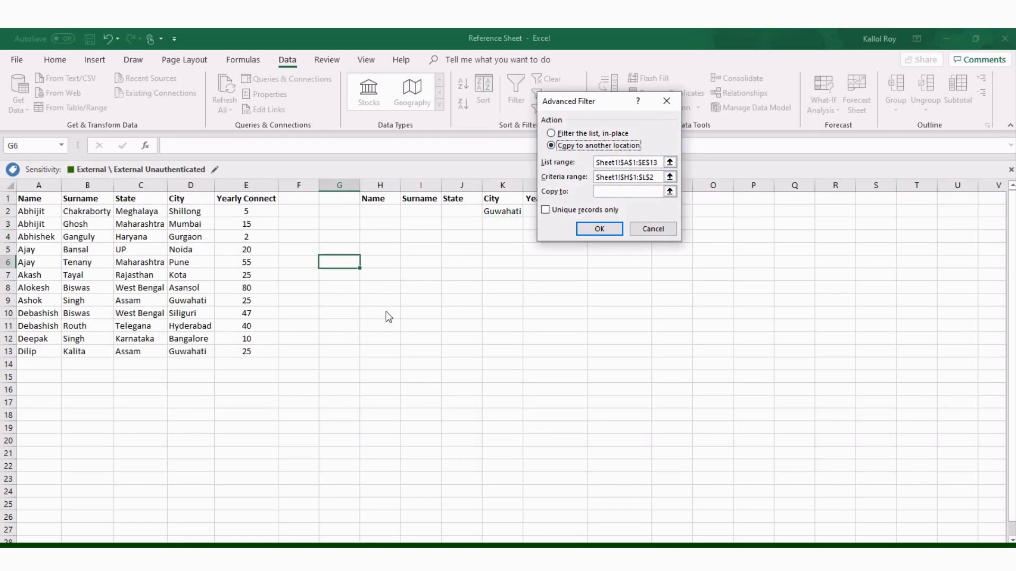
pyautogui.moveTo(658, 210)
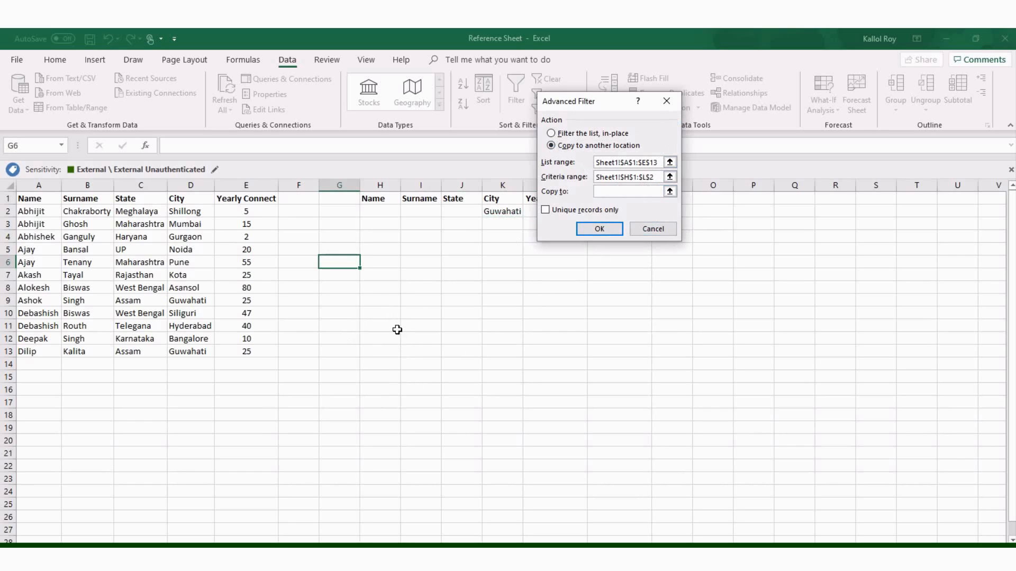
pyautogui.click(380, 325)
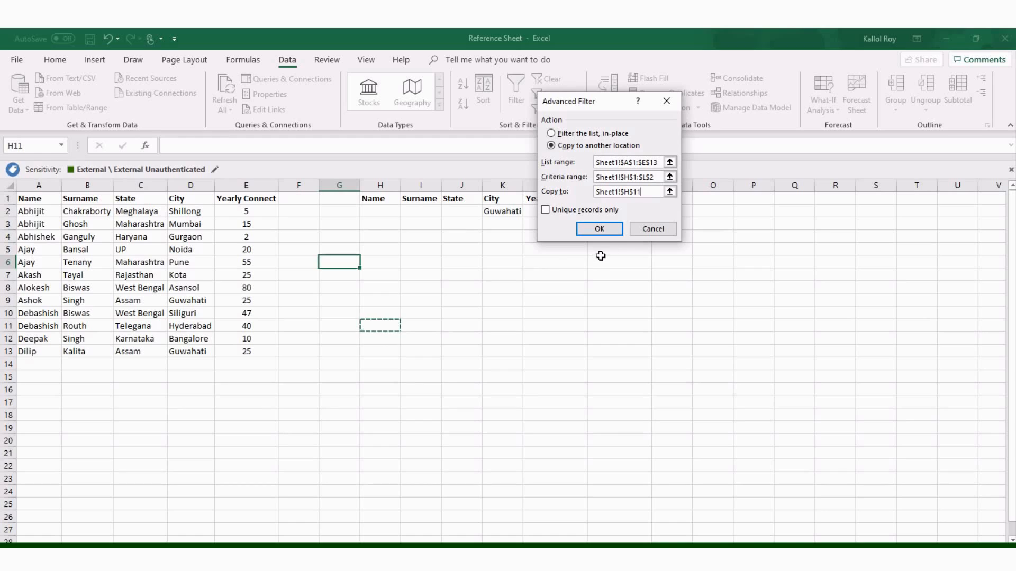
pyautogui.click(598, 228)
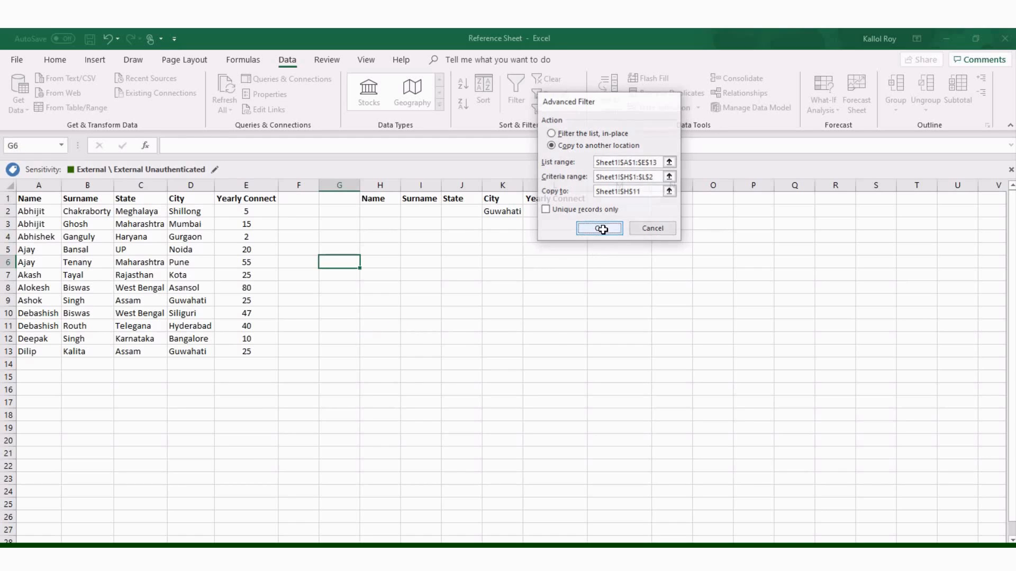
pyautogui.click(597, 228)
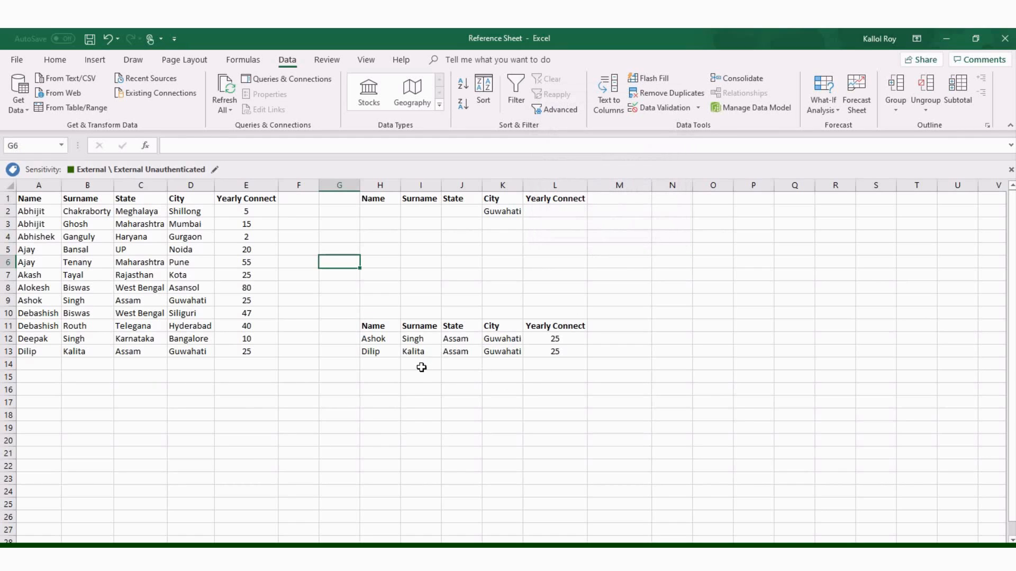
pyautogui.moveTo(532, 355)
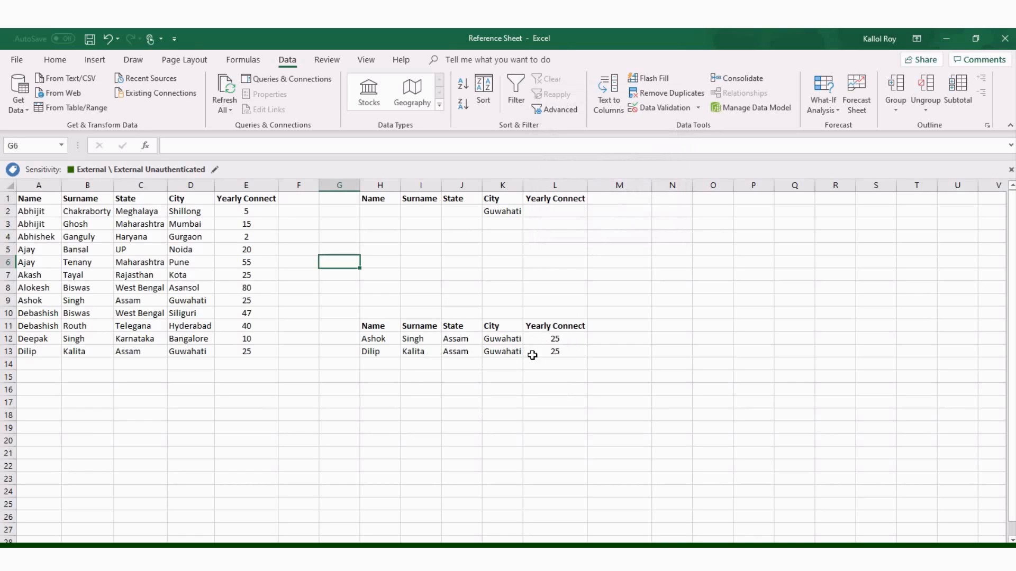
pyautogui.moveTo(563, 416)
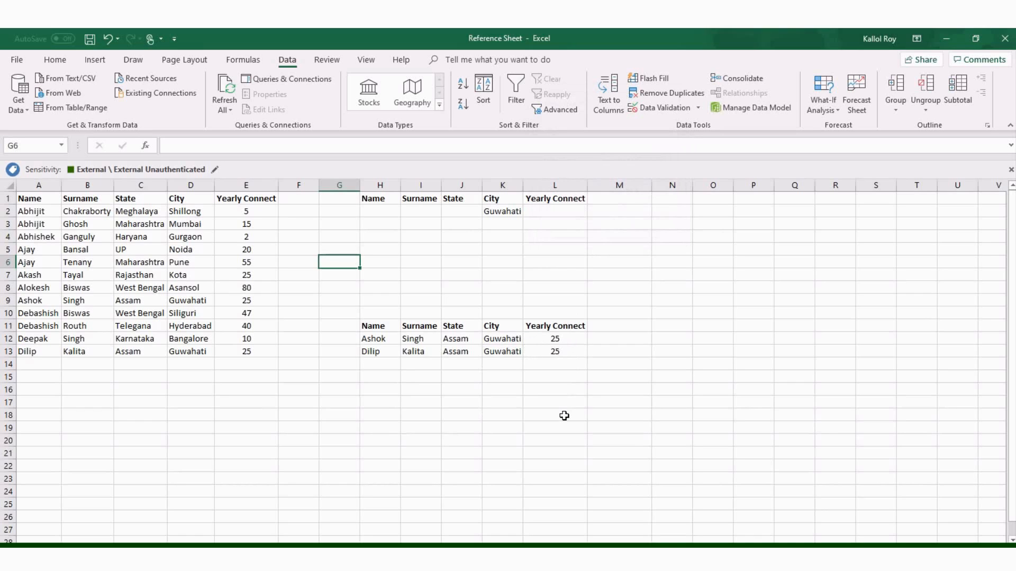
pyautogui.moveTo(497, 282)
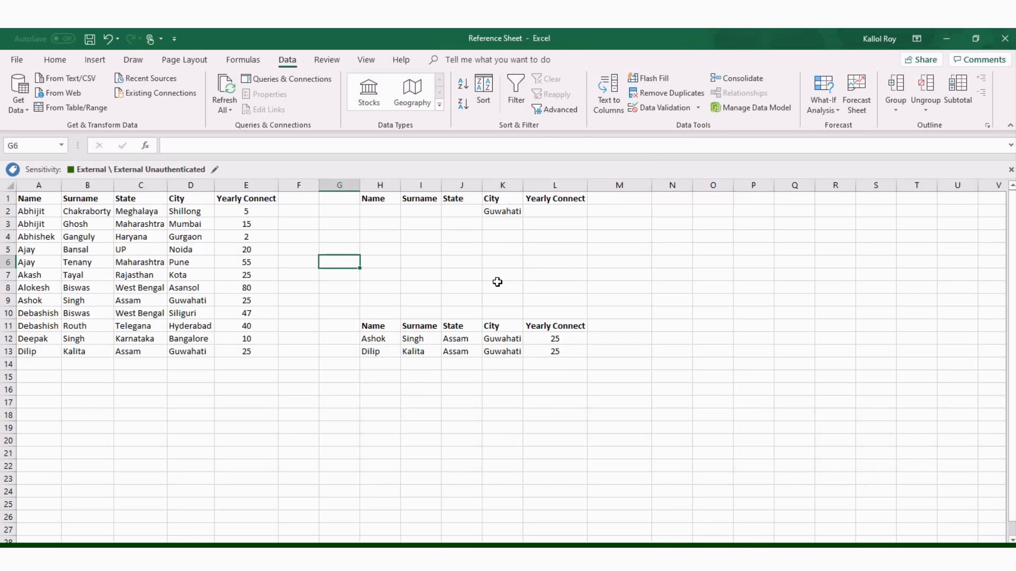